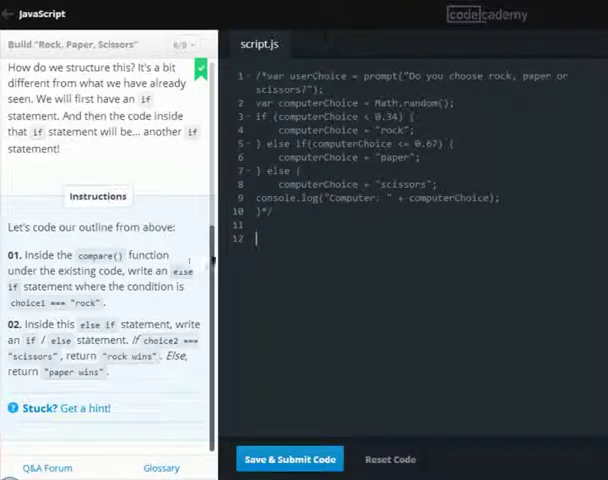
{"action": "mouse_move", "coordinate": [100, 208]}
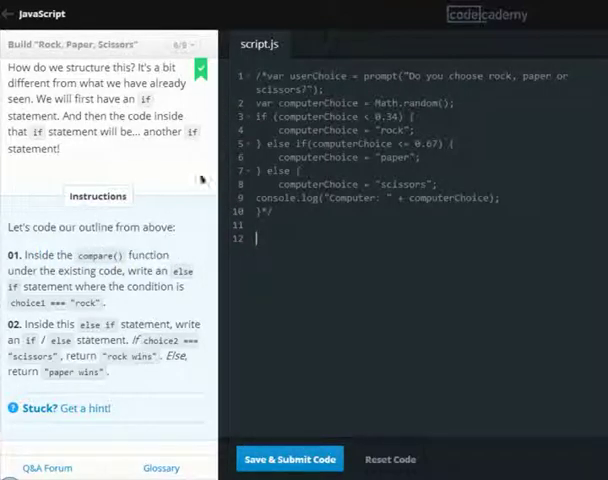
Step: Declare var compare = function(computerChoice, userChoice) with the tie check, then begin else if
{"action": "left_click", "coordinate": [176, 44]}
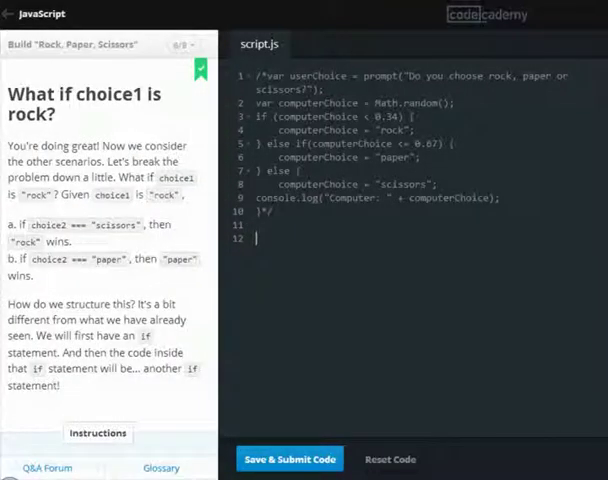
{"action": "type", "text": "var compare = function(computerChoice, userChoice) {"}
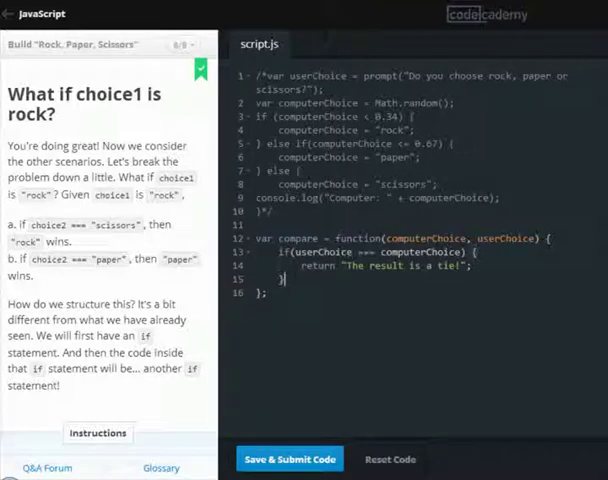
{"action": "key", "text": "Enter"}
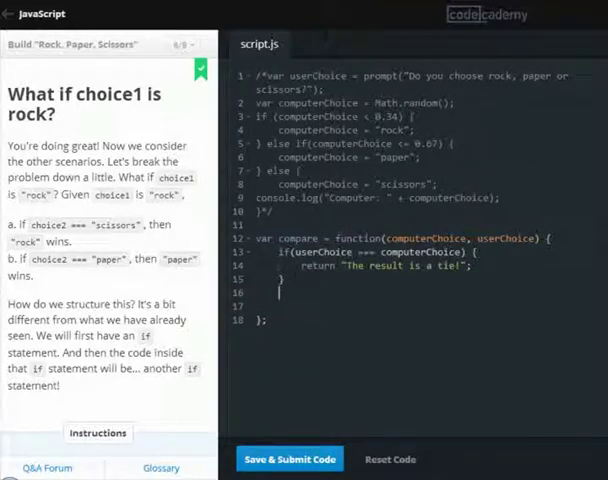
{"action": "type", "text": "else if (){"}
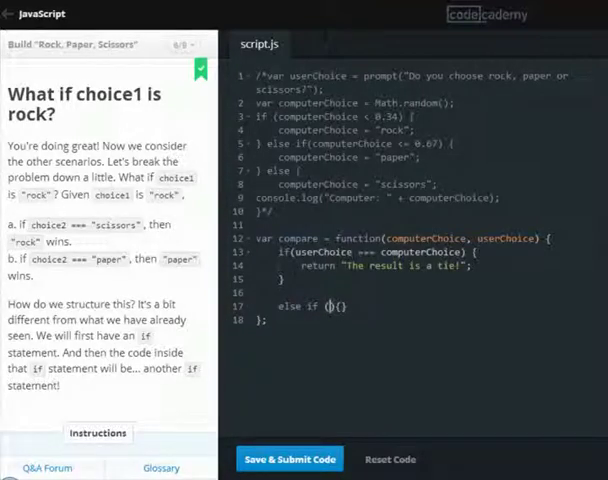
Step: Complete the else-if condition as (userChoice === "rock") {
{"action": "type", "text": "userChoice"}
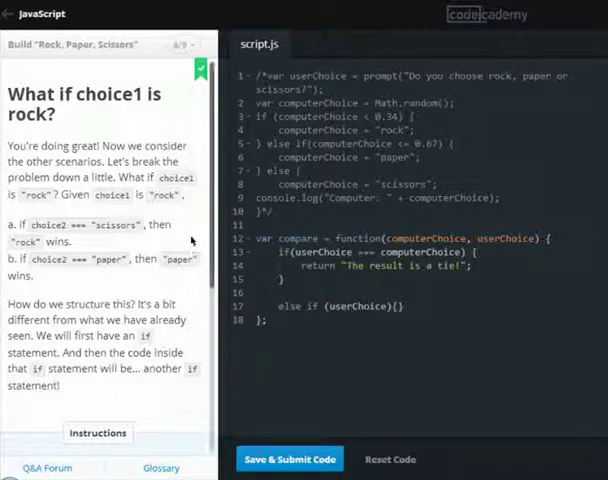
{"action": "scroll", "scroll_direction": "down", "scroll_amount": 3}
{"action": "type", "text": " =="}
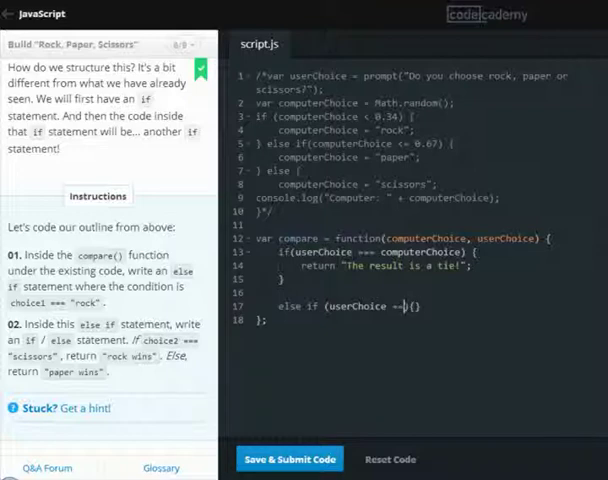
{"action": "type", "text": "\""}
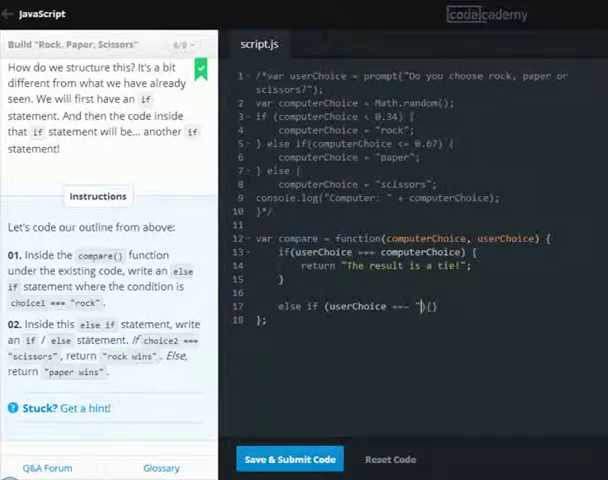
{"action": "type", "text": "rok"}
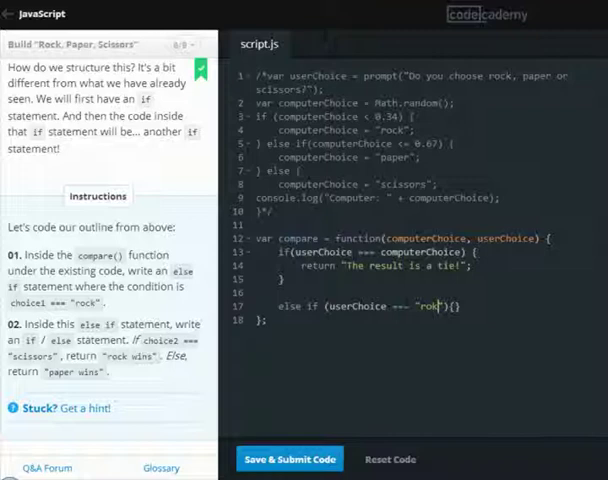
{"action": "type", "text": "{"}
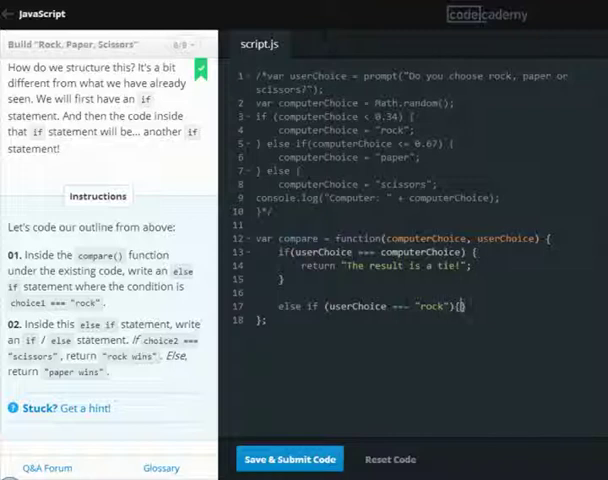
Step: Nest an if (computerChoice === "scissors") check inside the rock branch
{"action": "type", "text": "if"}
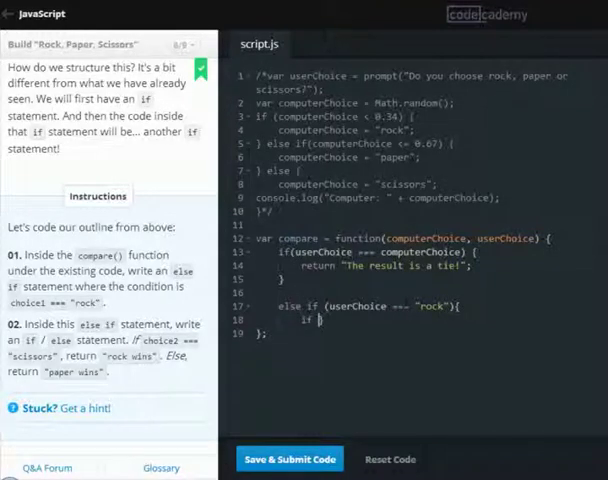
{"action": "type", "text": "()"}
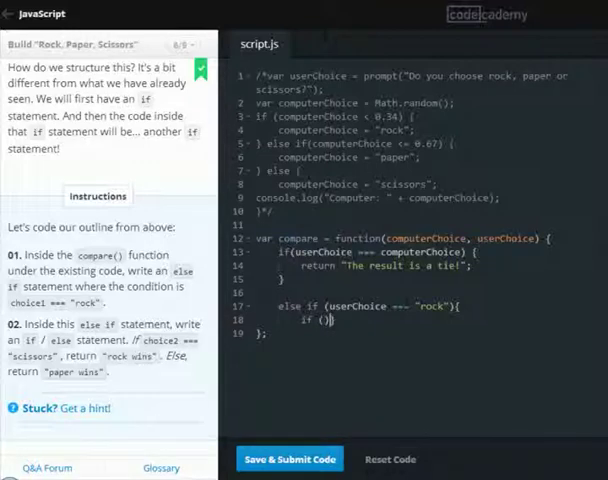
{"action": "type", "text": "computerChoice === \"scissors"}
{"action": "type", "text": "return "}
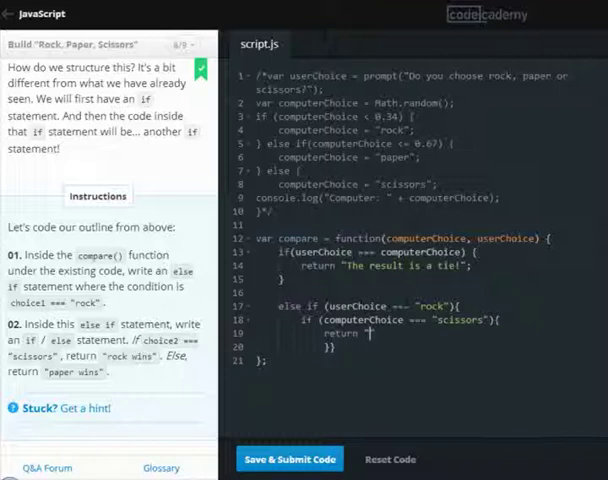
Step: Return "rock wins", else return "paper wins", and submit to pass the lesson
{"action": "type", "text": "\"rock wins\""}
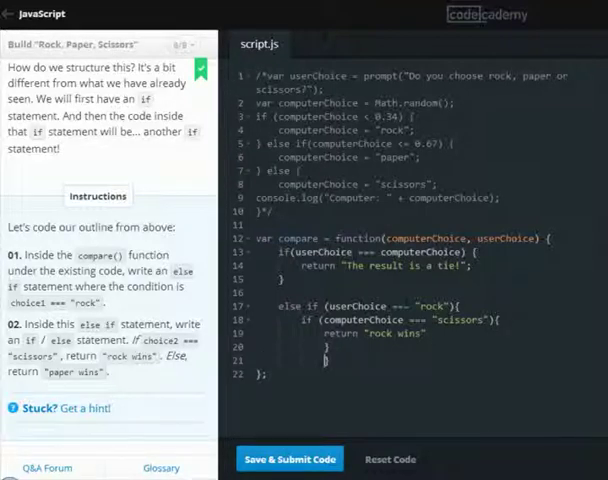
{"action": "type", "text": "else {"}
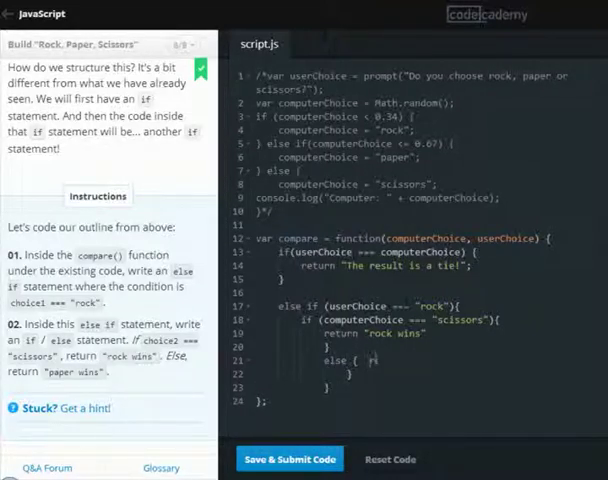
{"action": "type", "text": "return \"paper wins\""}
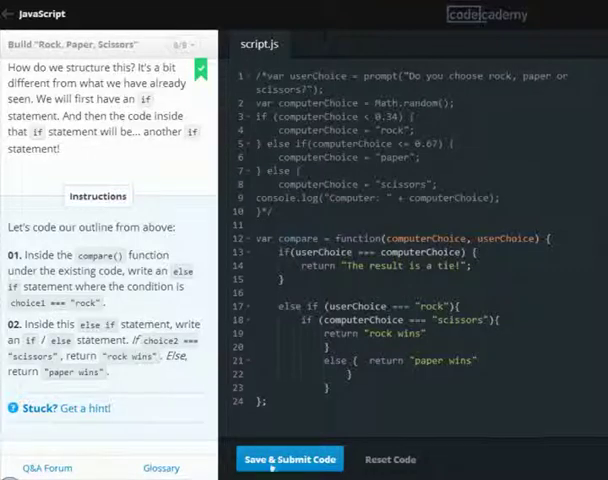
{"action": "left_click", "coordinate": [290, 460]}
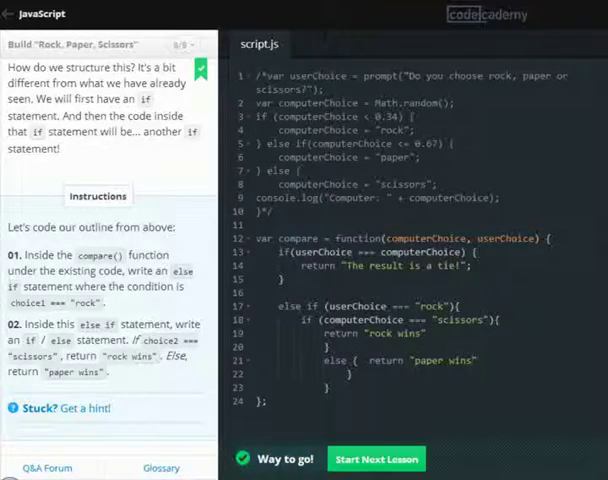